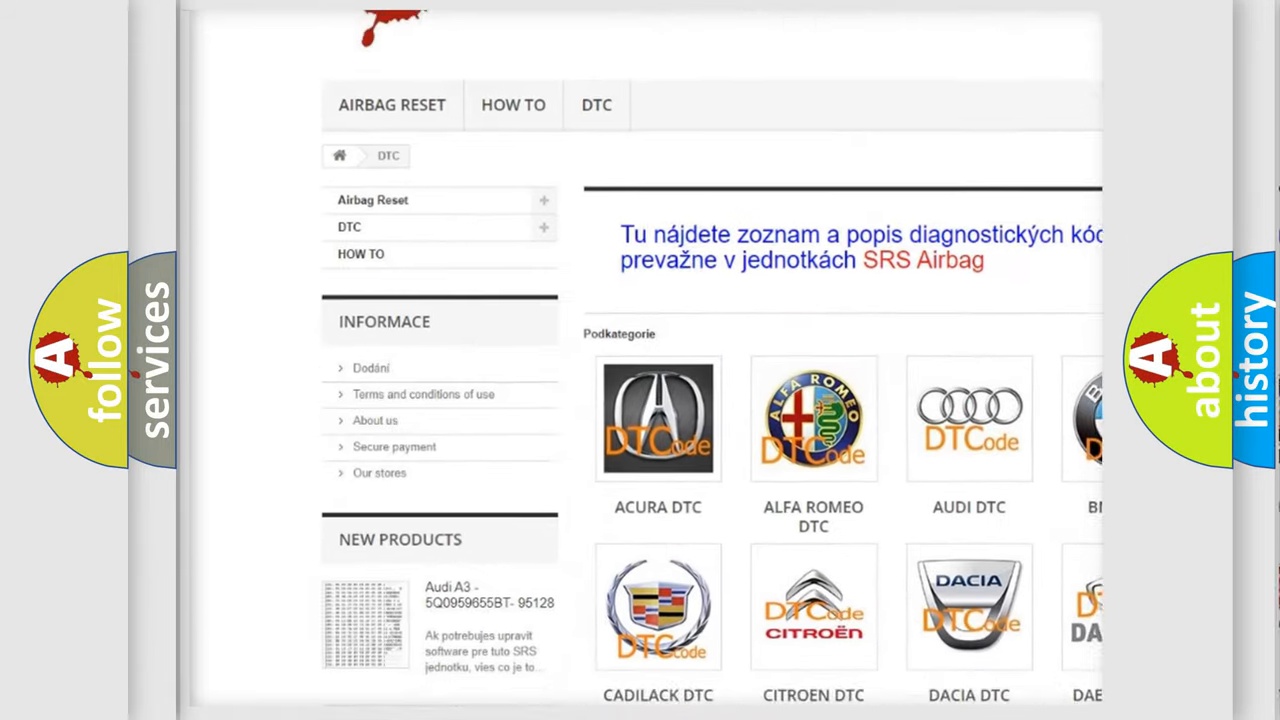
{"action": "scroll", "scroll_direction": "down", "scroll_amount": 3}
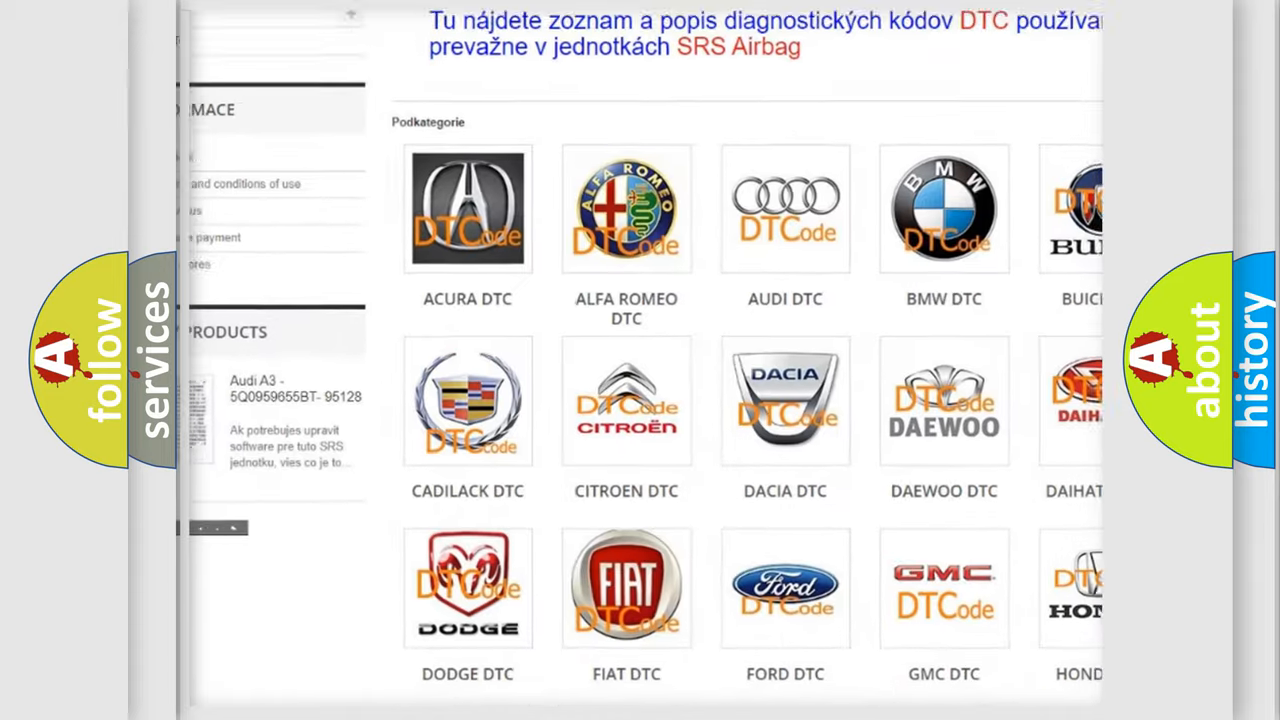